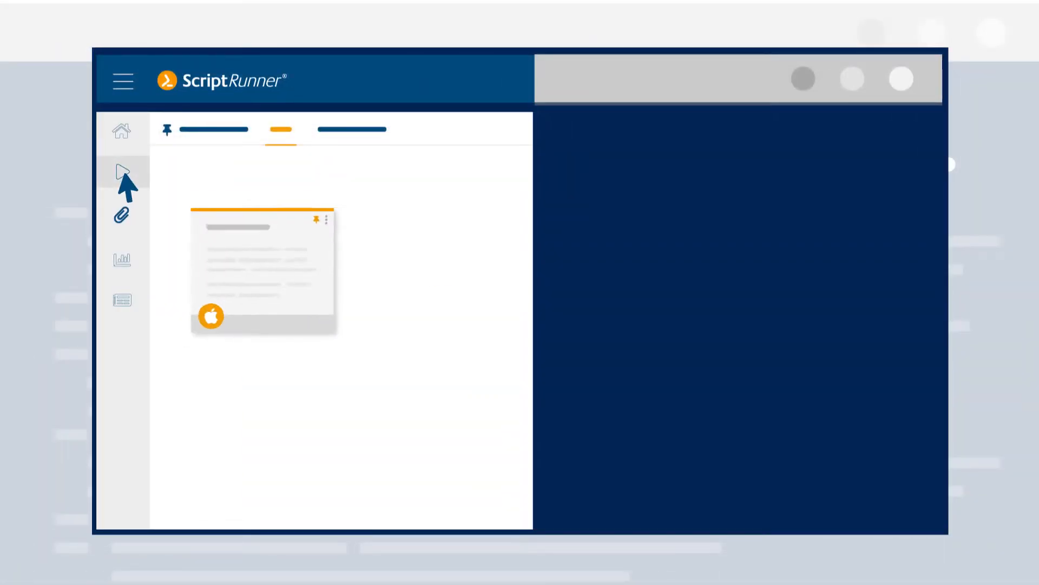
Step: Show the four script tiles beside the PowerShell console panel via the Run sidebar icon
{"action": "left_click", "coordinate": [122, 172]}
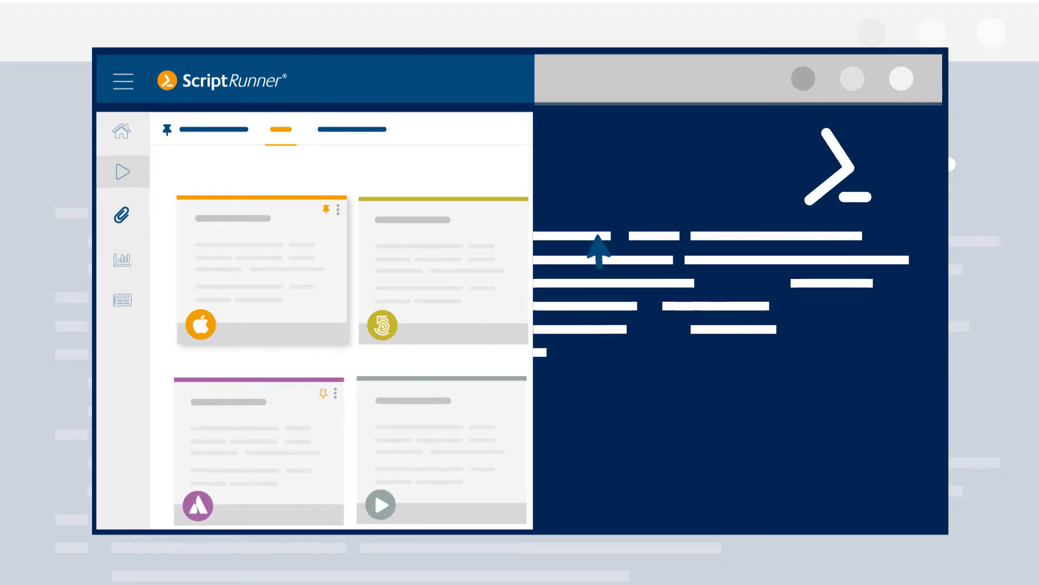